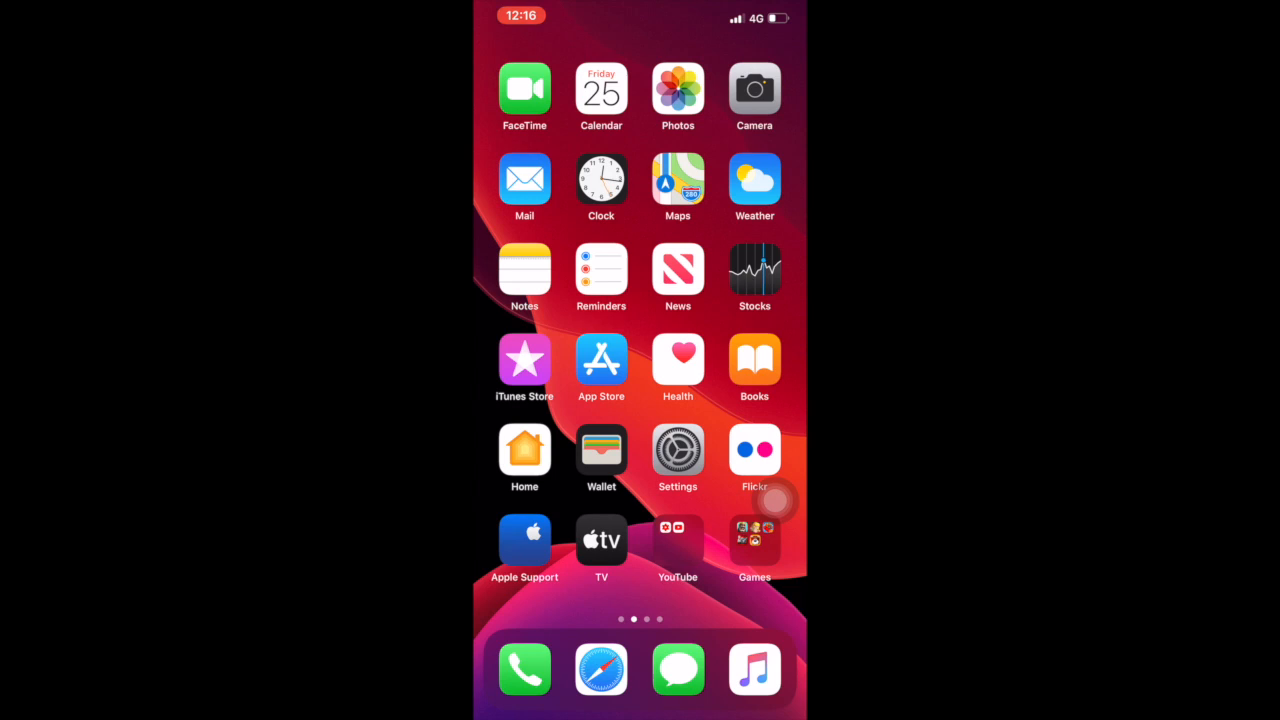
Launch Settings from the home screen and scroll down through its main category list
scroll("left", 3)
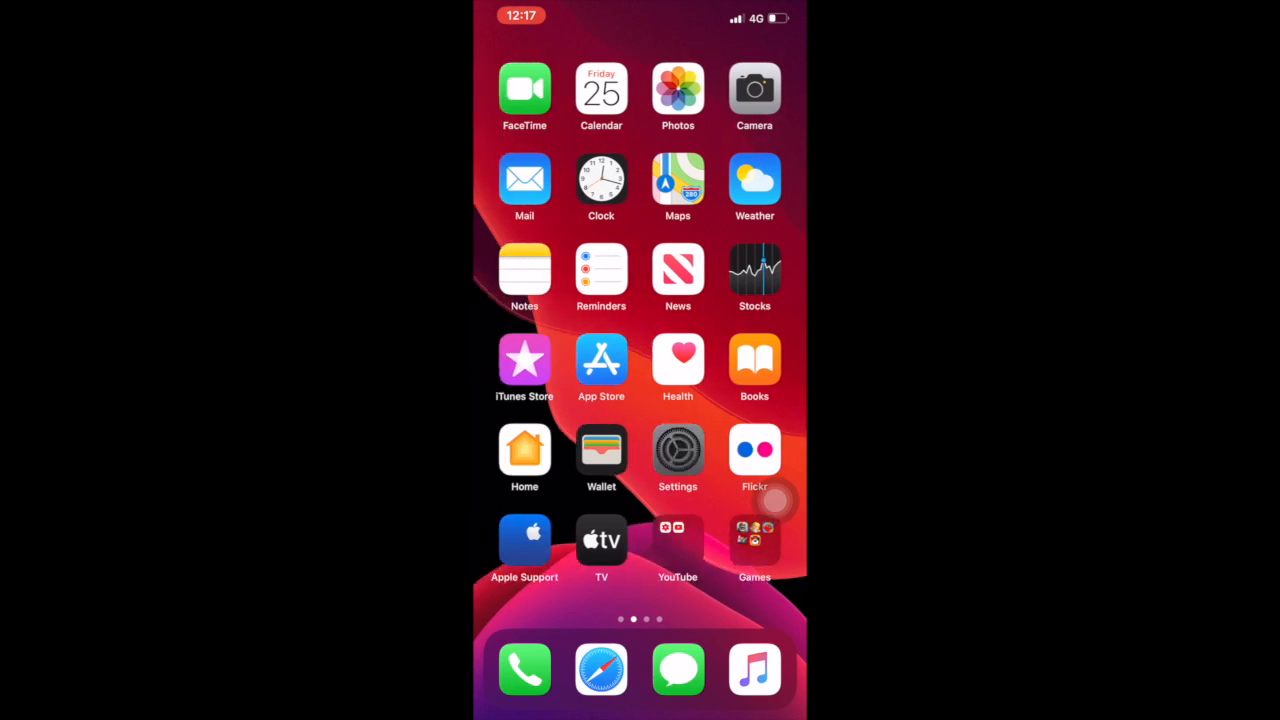
left_click(676, 450)
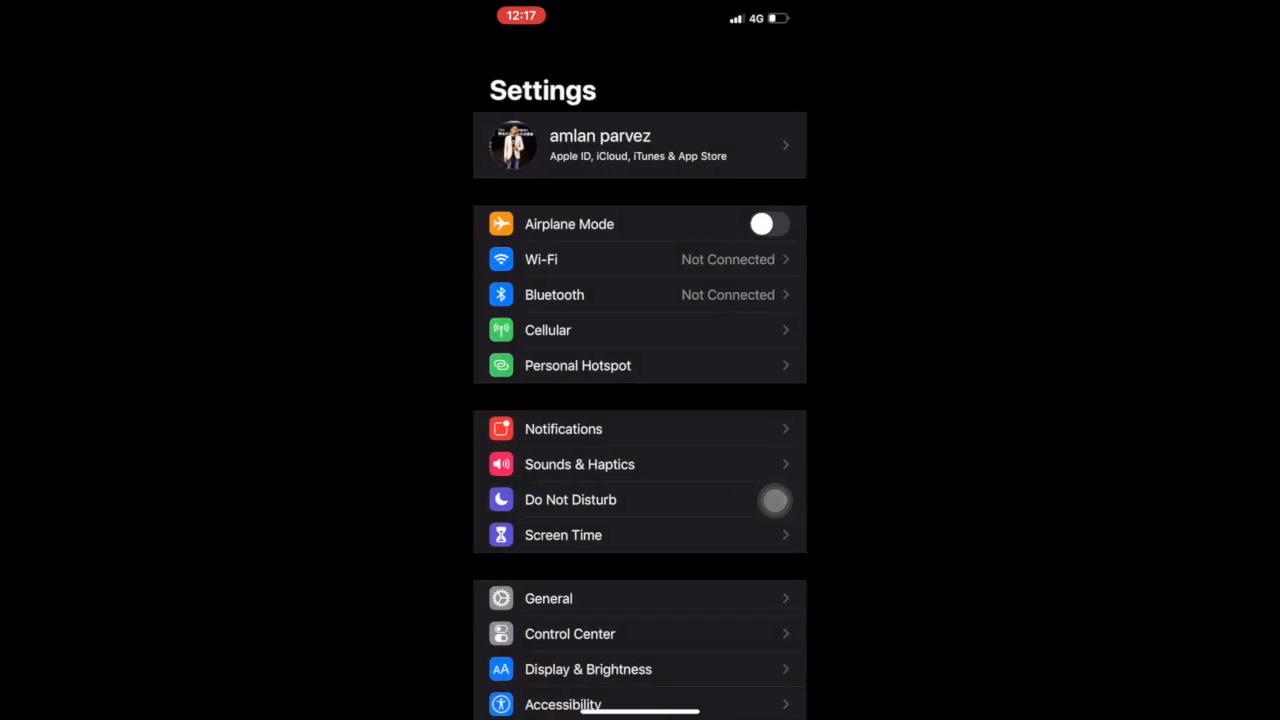
scroll("down", 3)
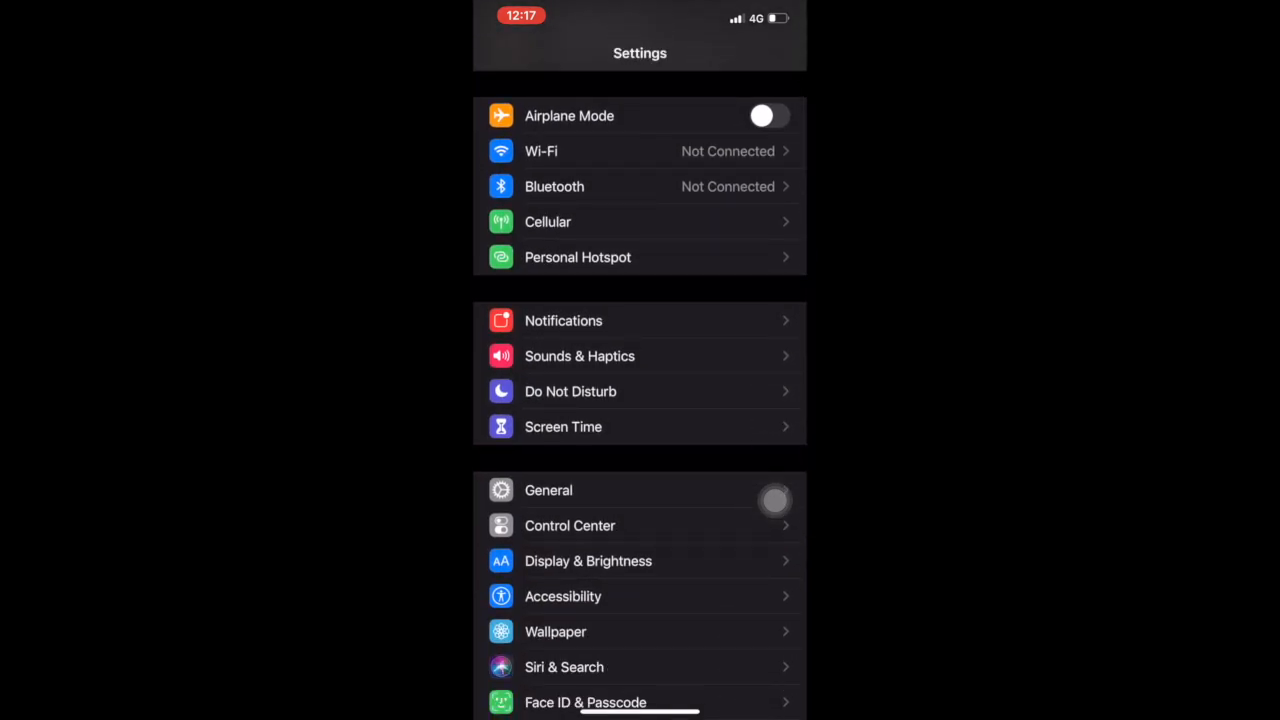
scroll("down", 3)
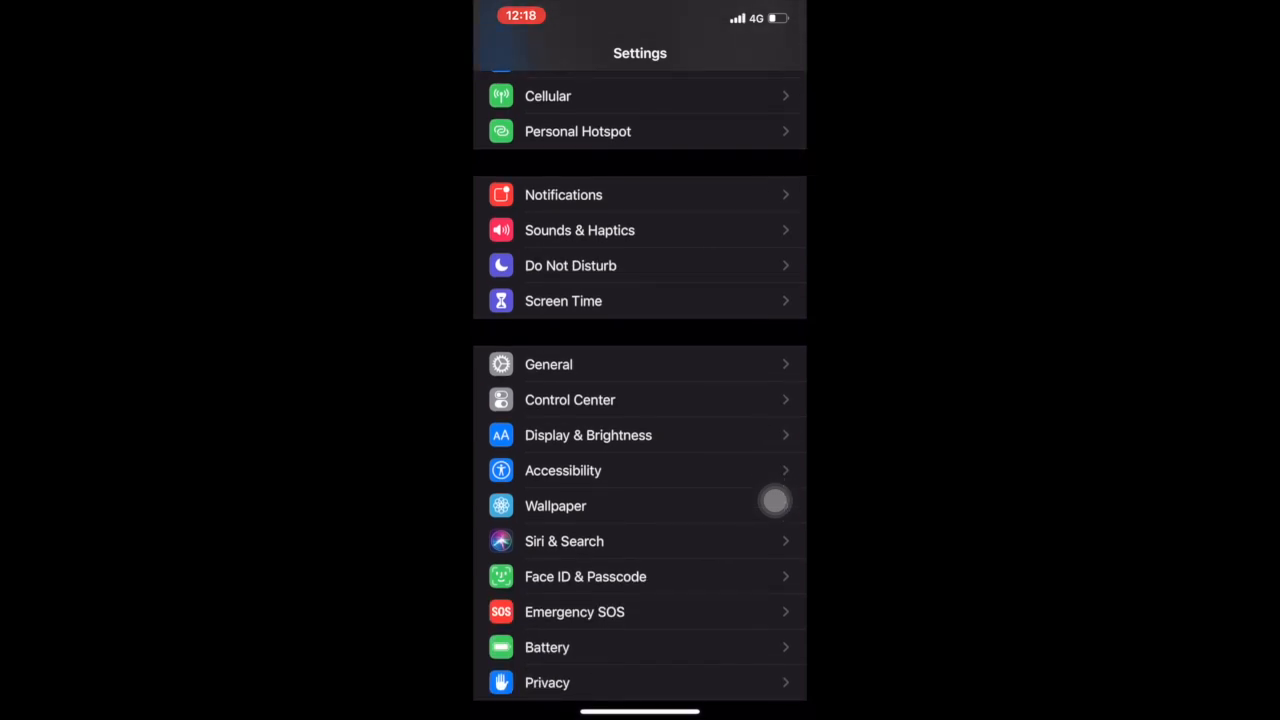
scroll("down", 3)
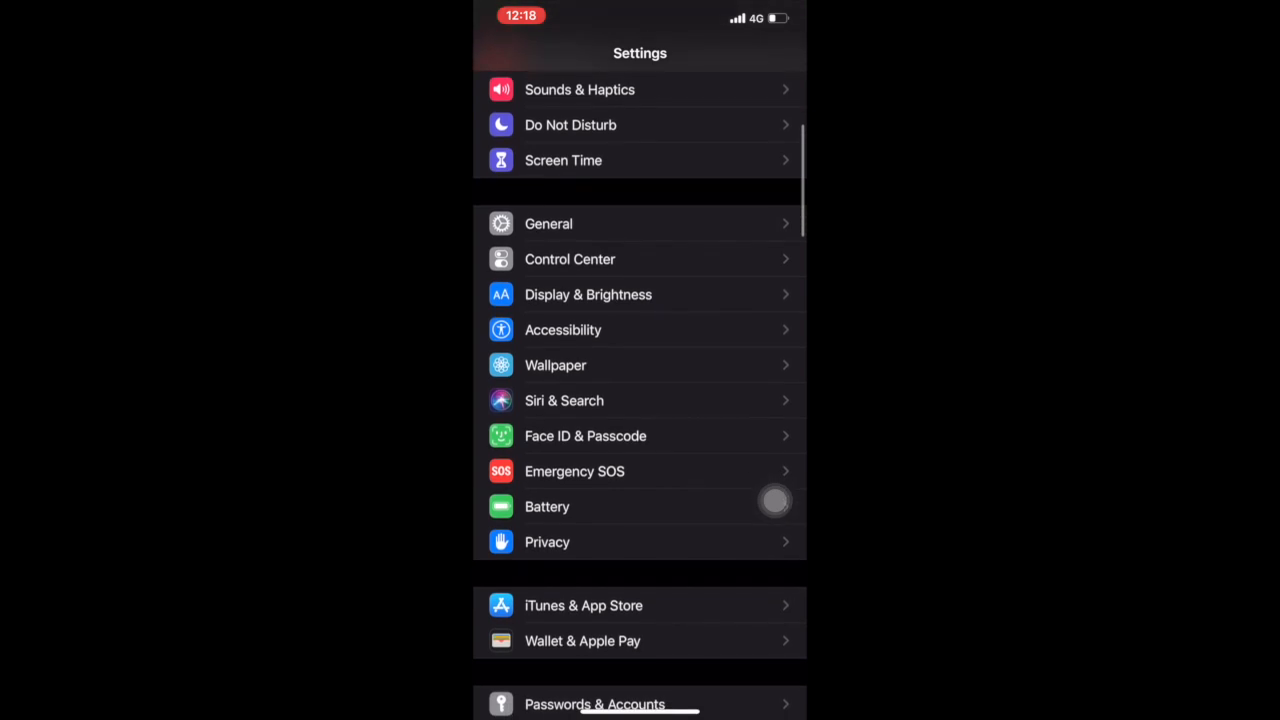
scroll("down", 3)
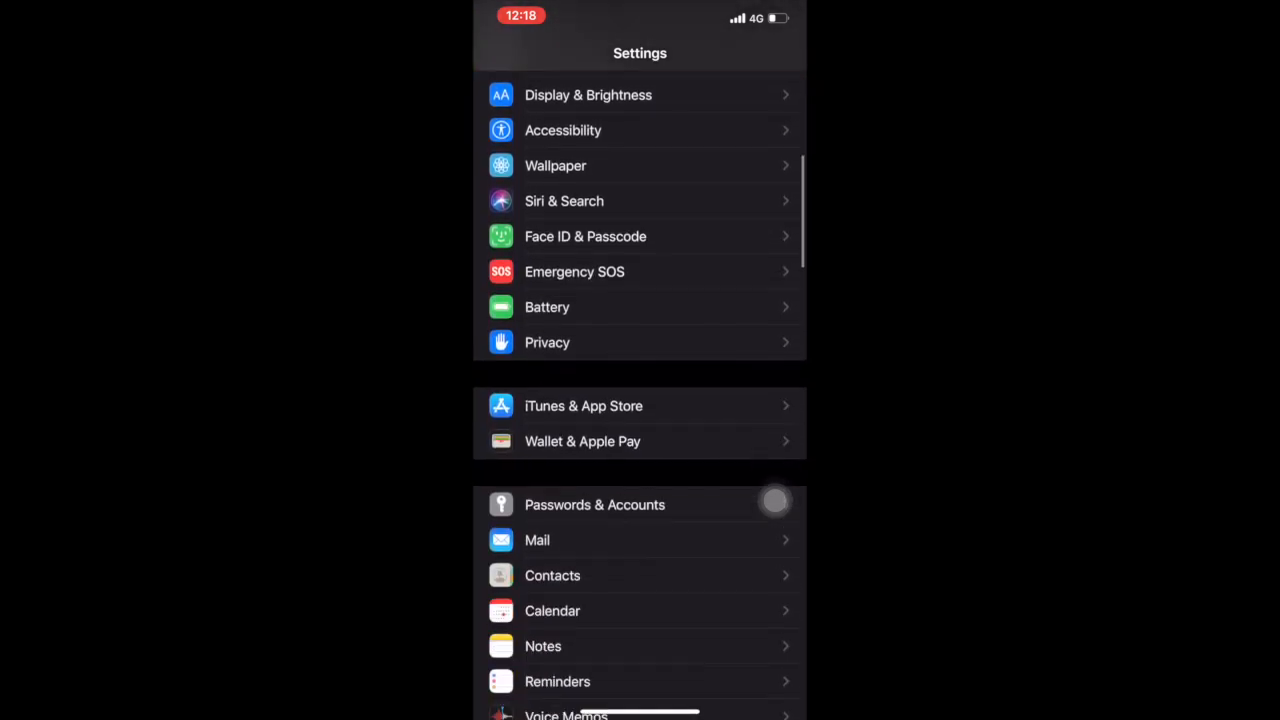
scroll("down", 3)
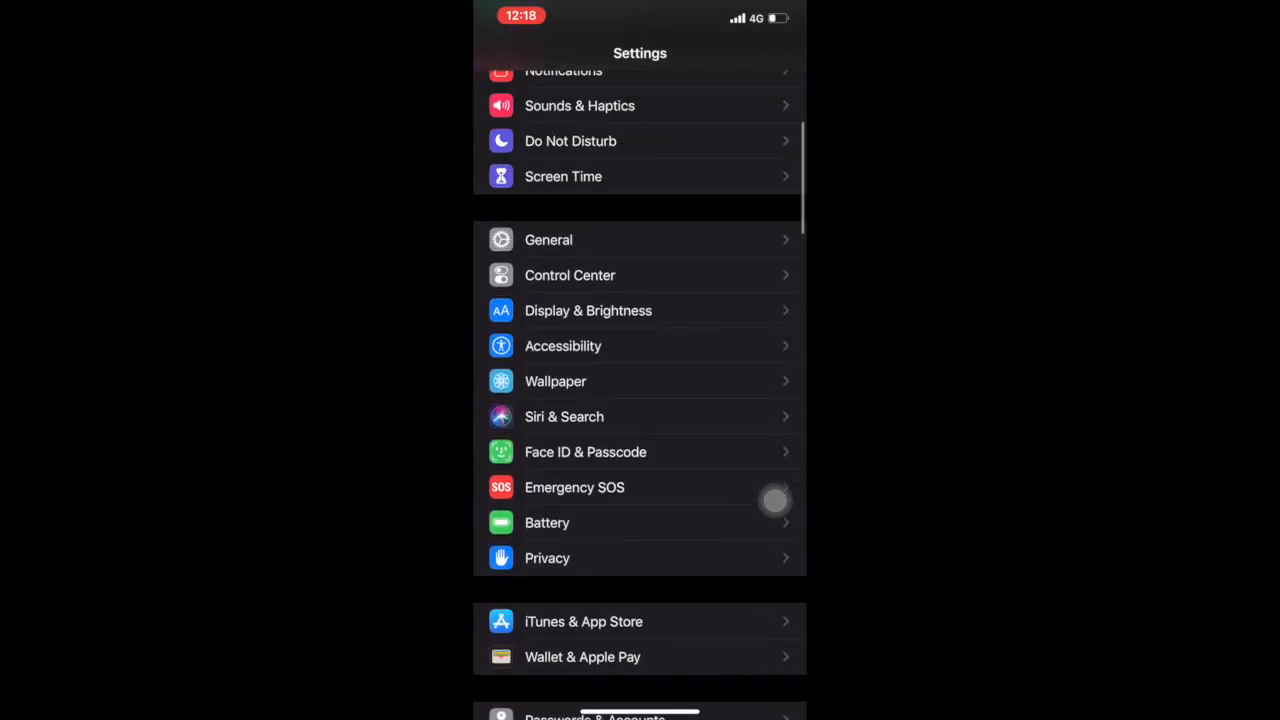
scroll("down", 3)
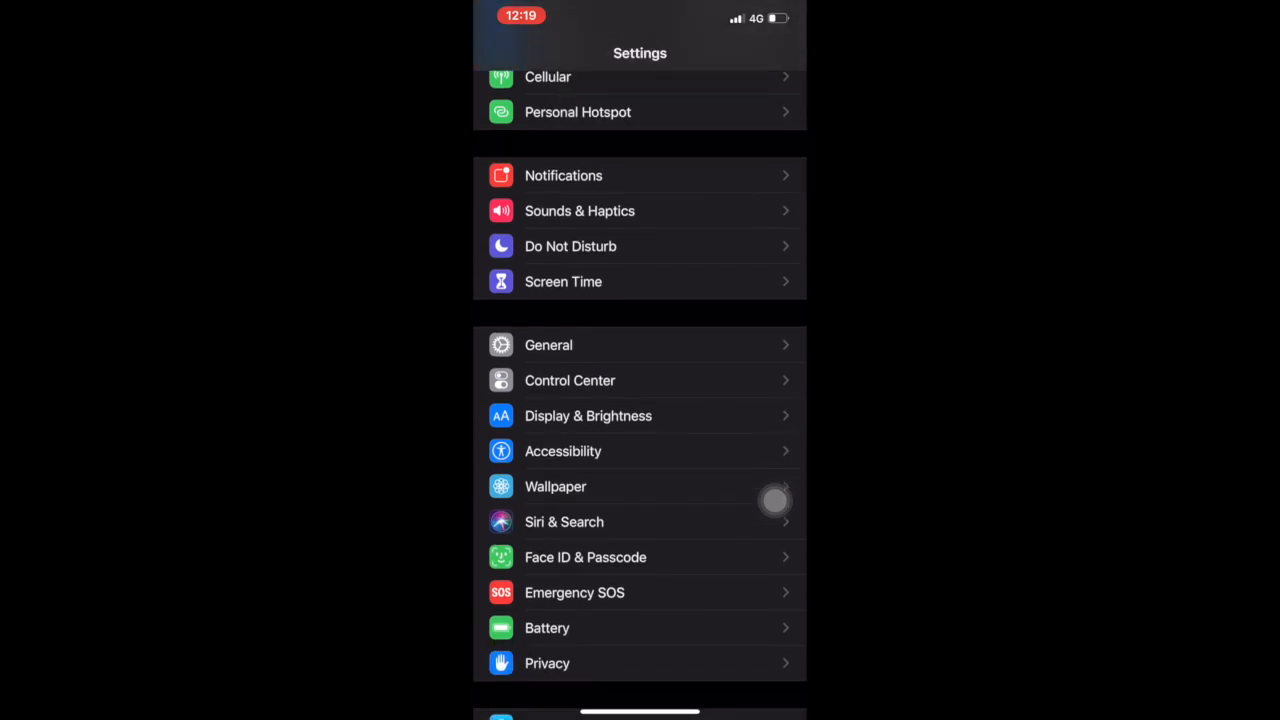
Enter Face ID & Passcode, review About Face ID & Privacy, and scroll to the Attention options
left_click(584, 556)
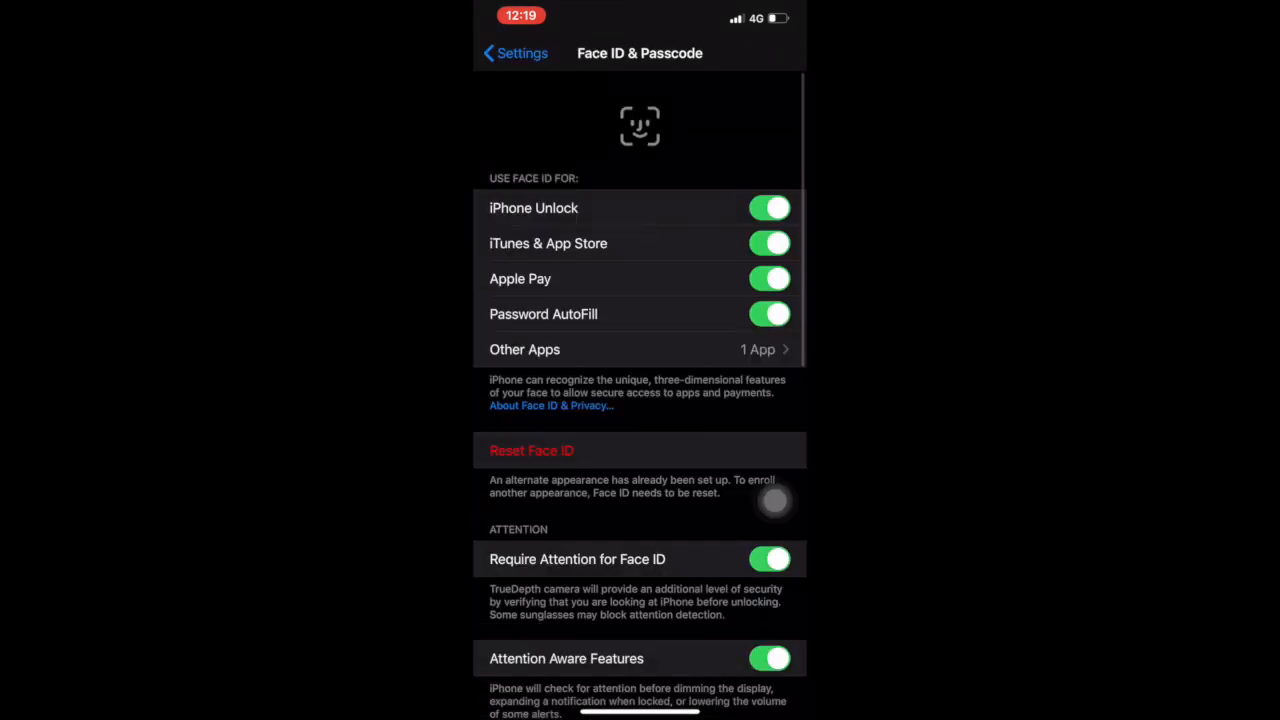
scroll("down", 3)
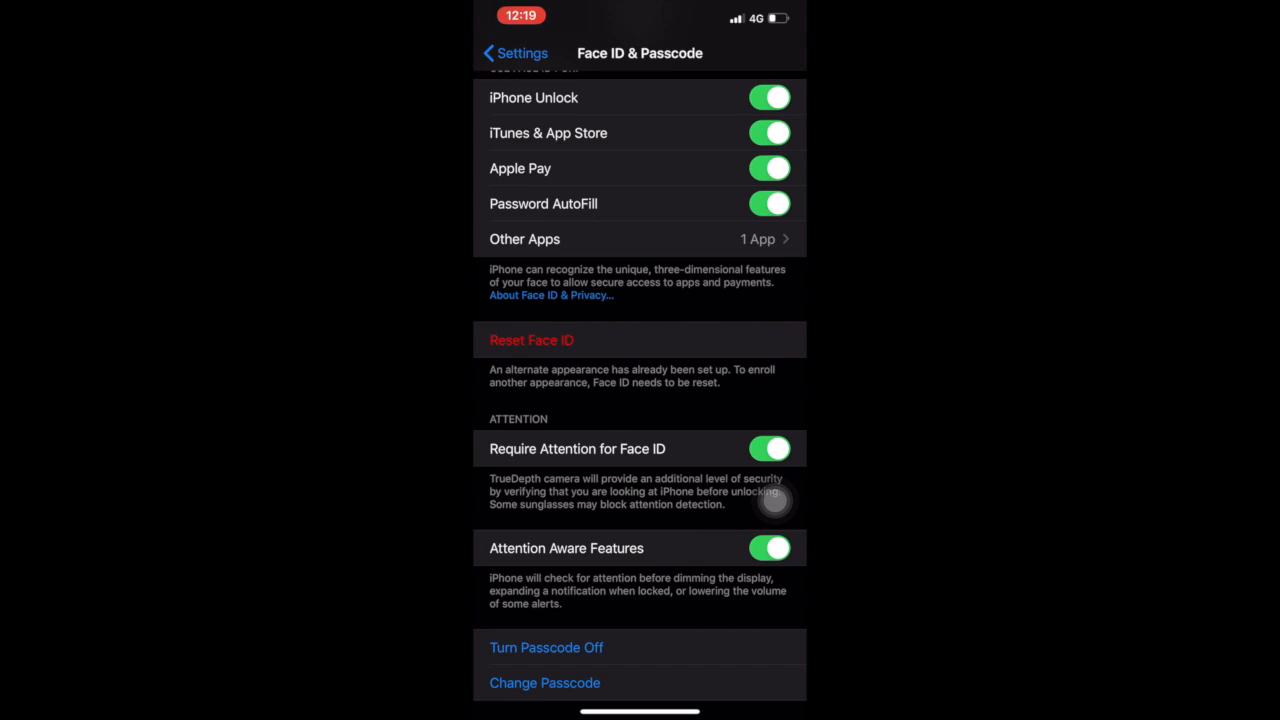
left_click(552, 296)
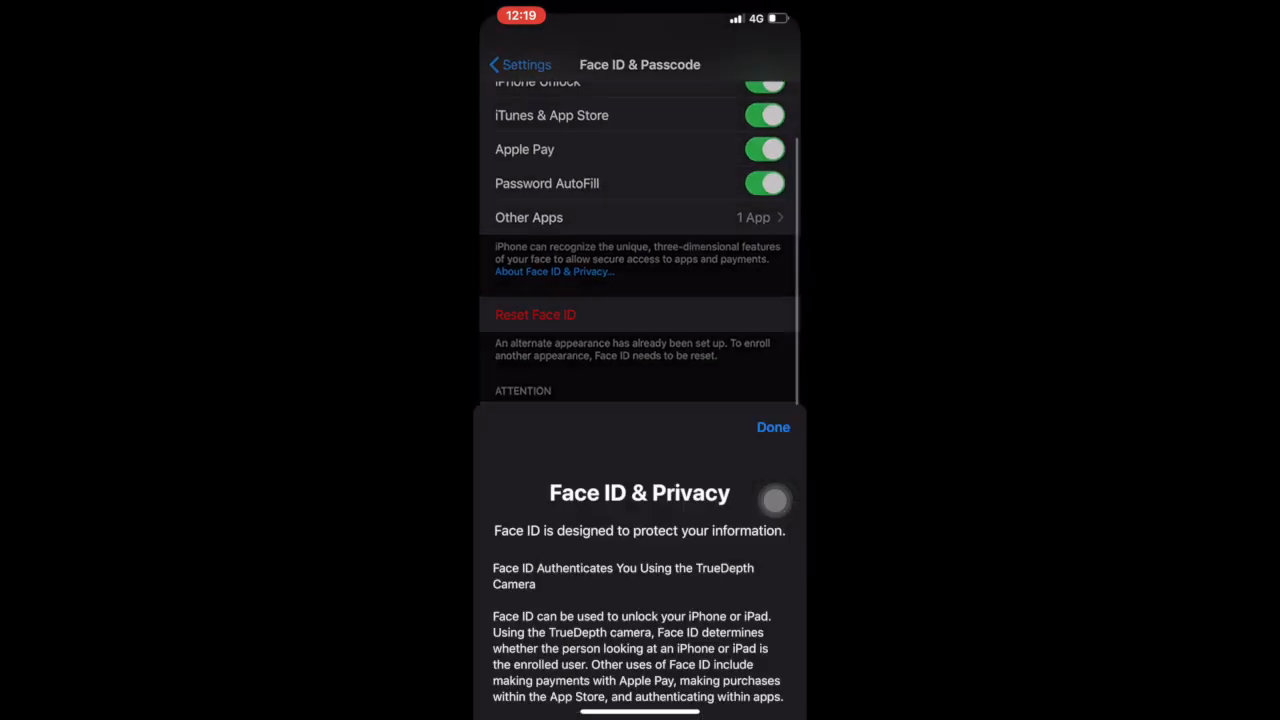
left_click(772, 428)
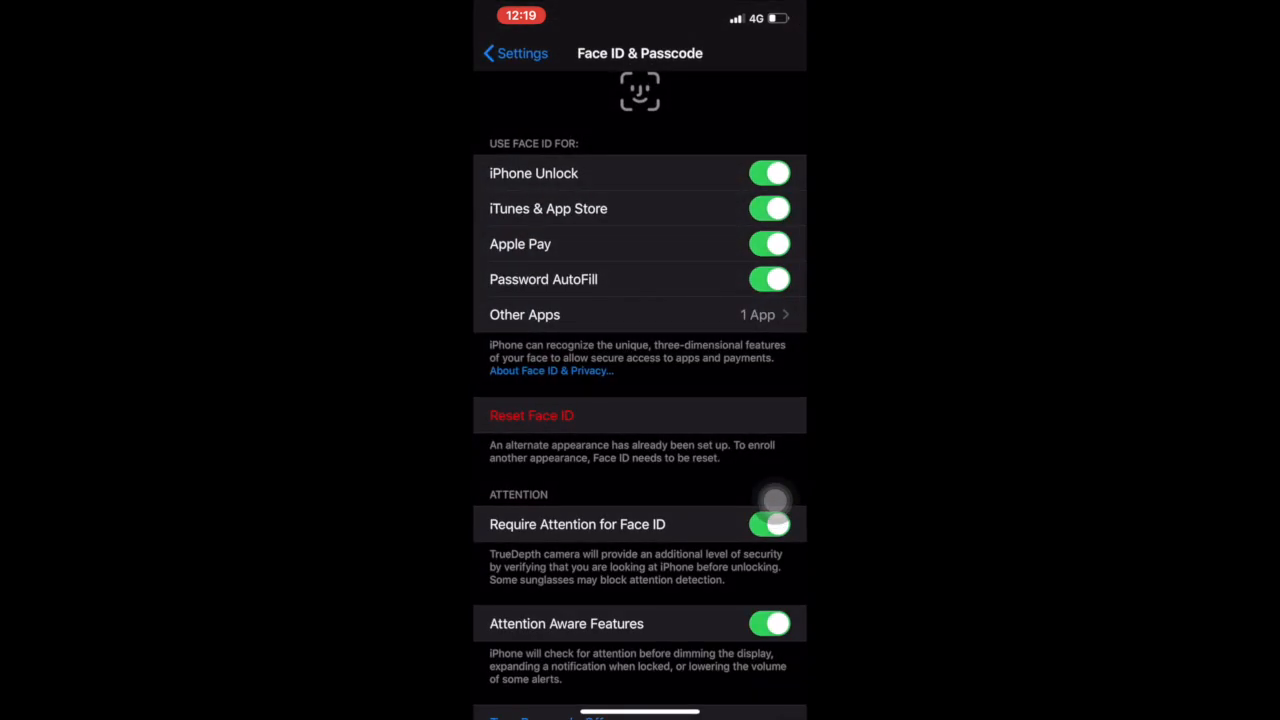
scroll("down", 3)
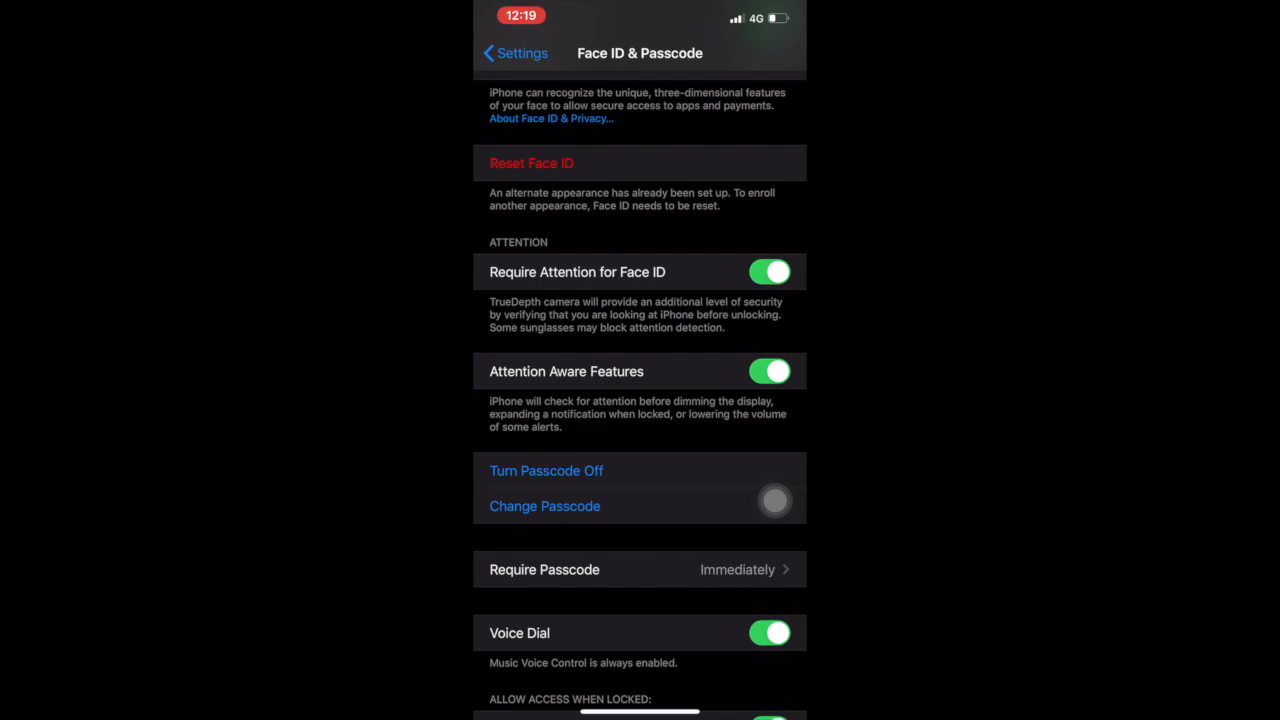
Switch off Require Attention for Face ID (confirming with OK) and Attention Aware Features
left_click(770, 272)
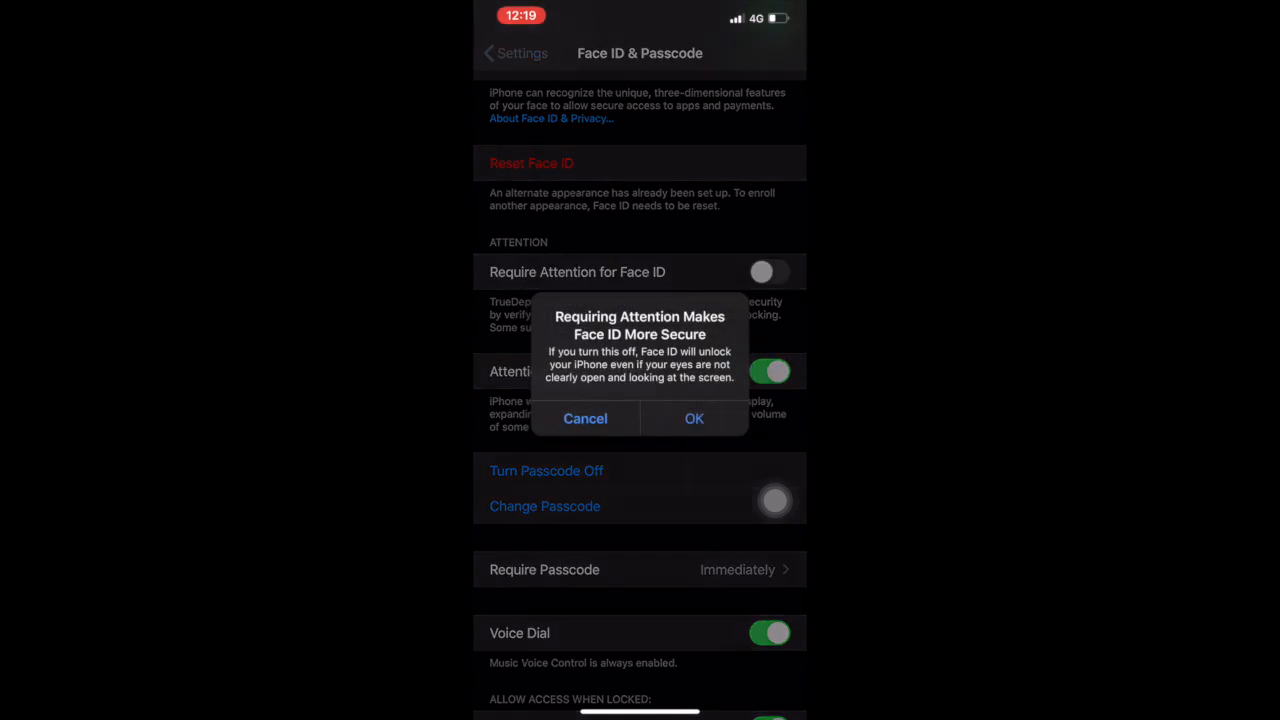
left_click(694, 418)
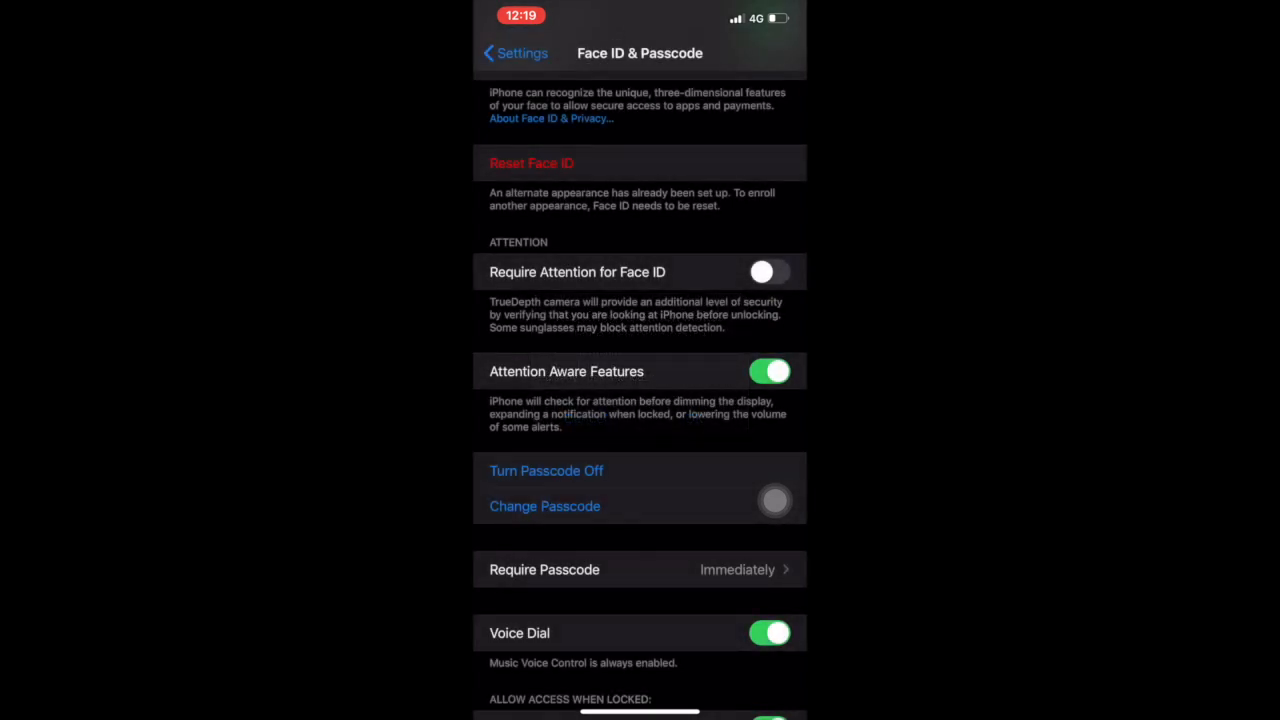
left_click(768, 370)
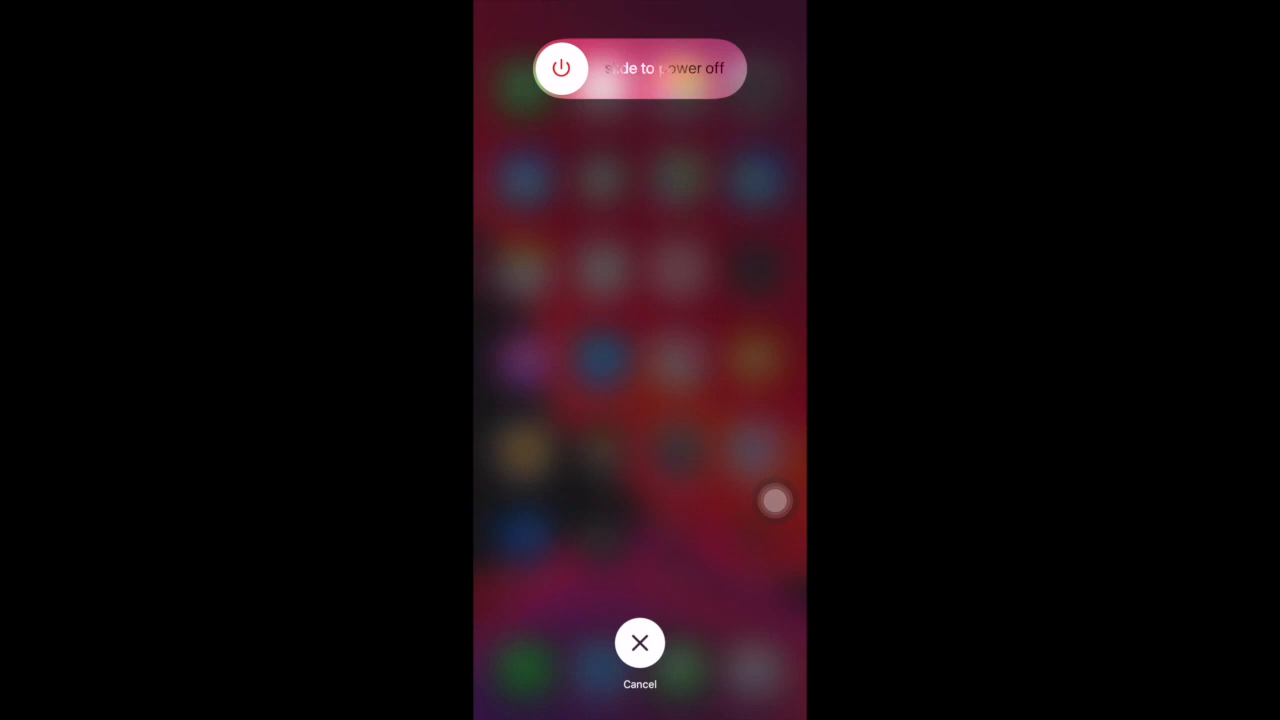
After the force restart, return to Settings from the home screen
left_click(640, 644)
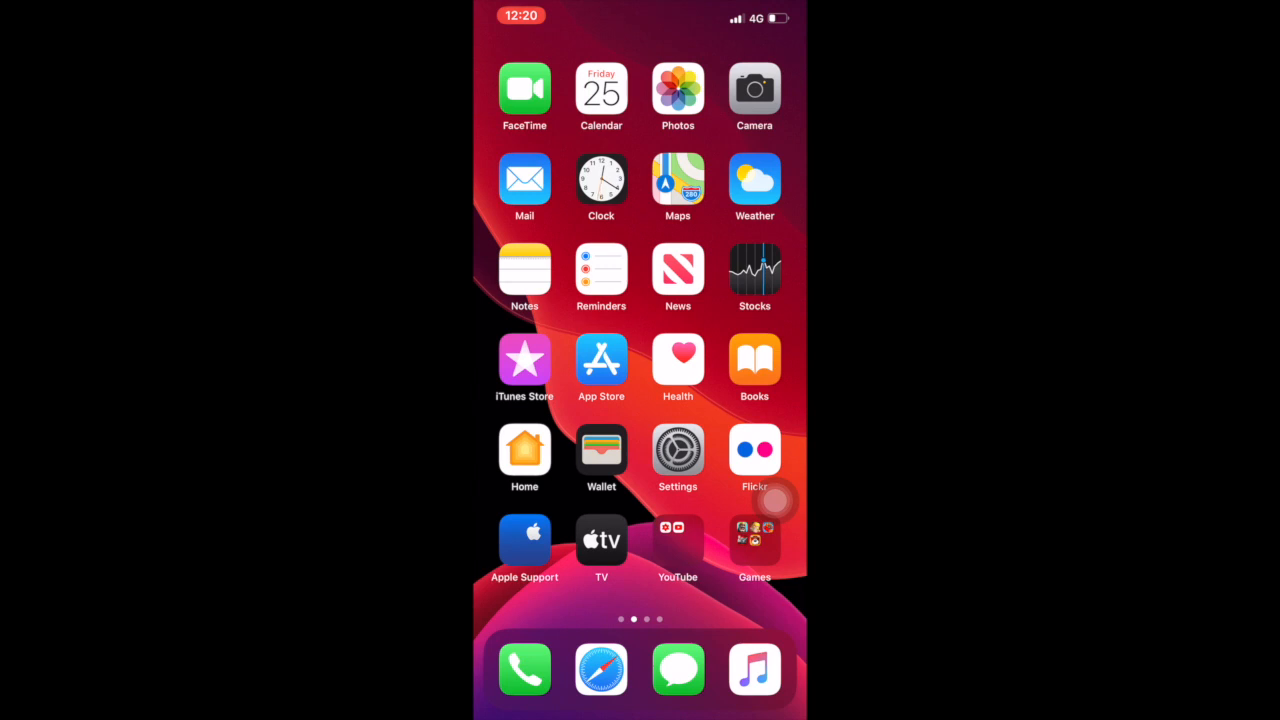
left_click(678, 448)
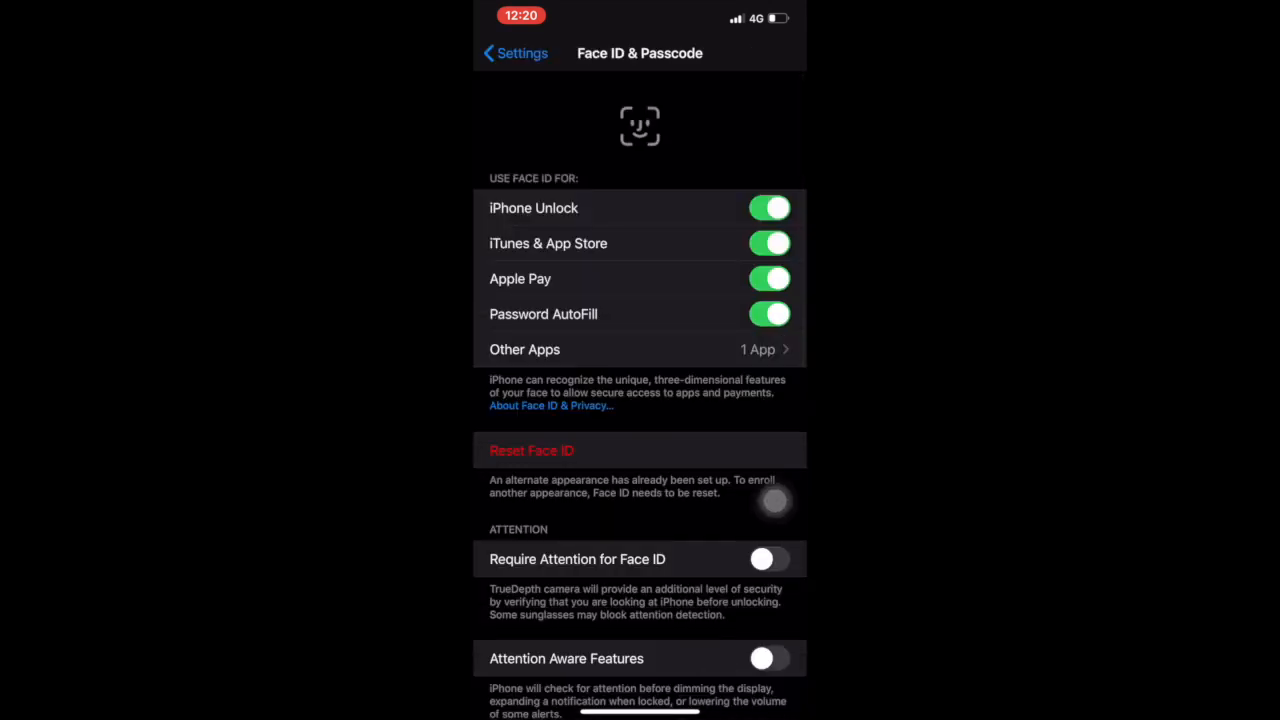
scroll("down", 3)
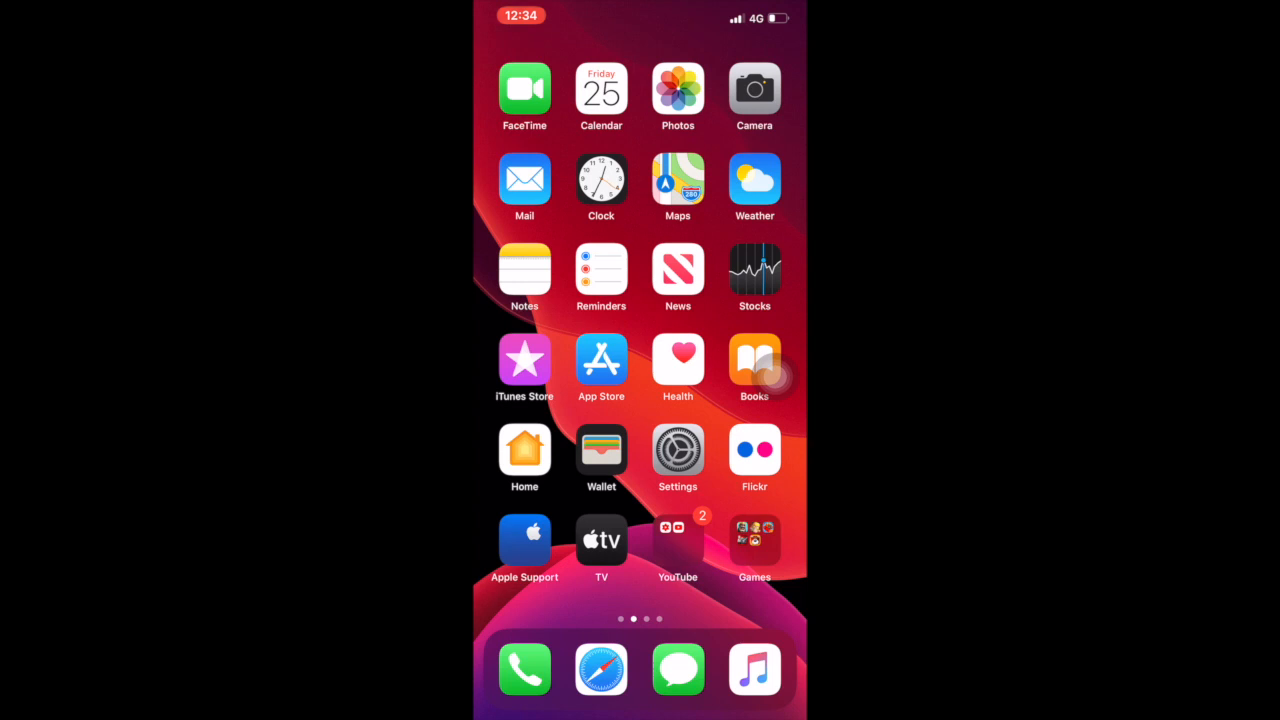
Reopen Settings and go to General > Reset to show the reset options
left_click(678, 456)
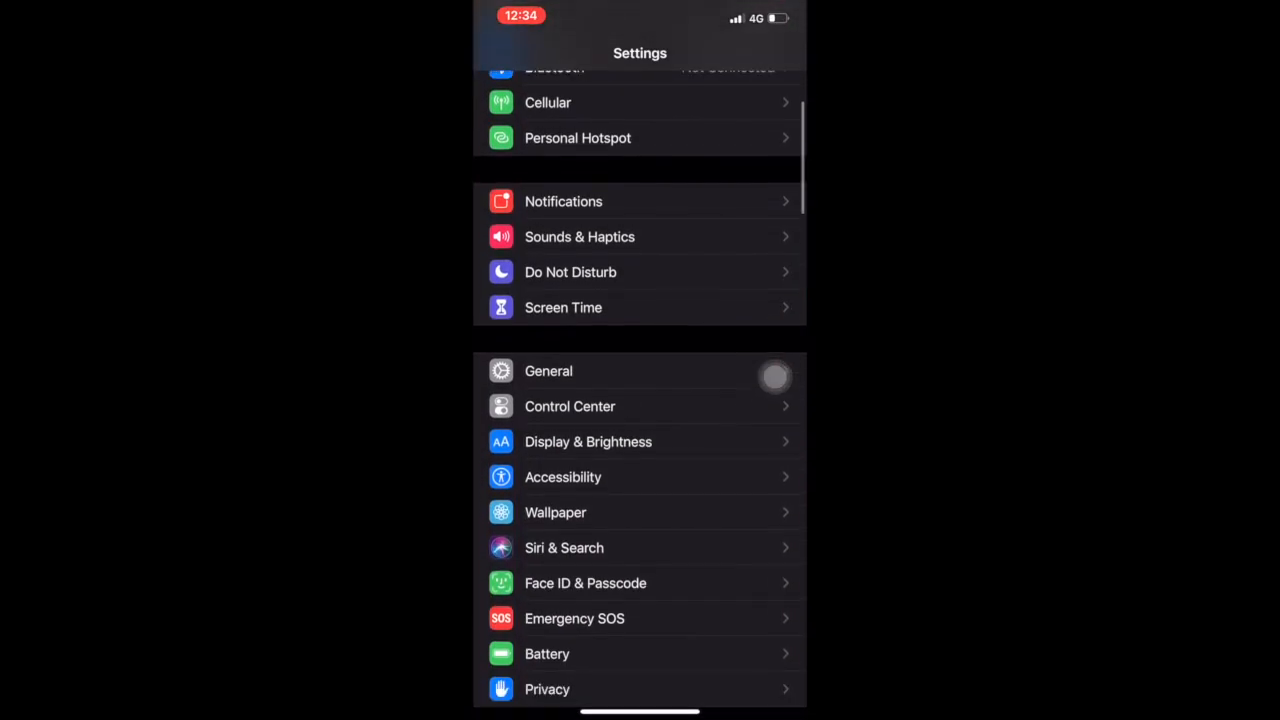
left_click(548, 370)
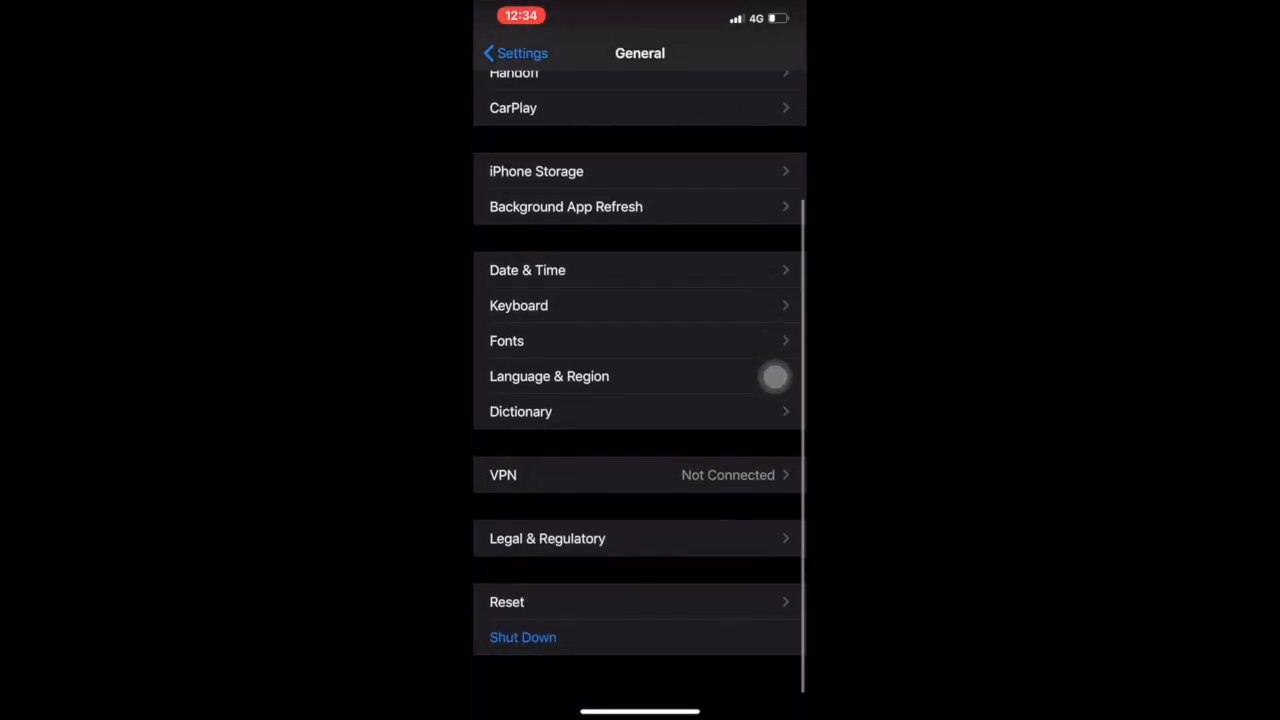
left_click(508, 600)
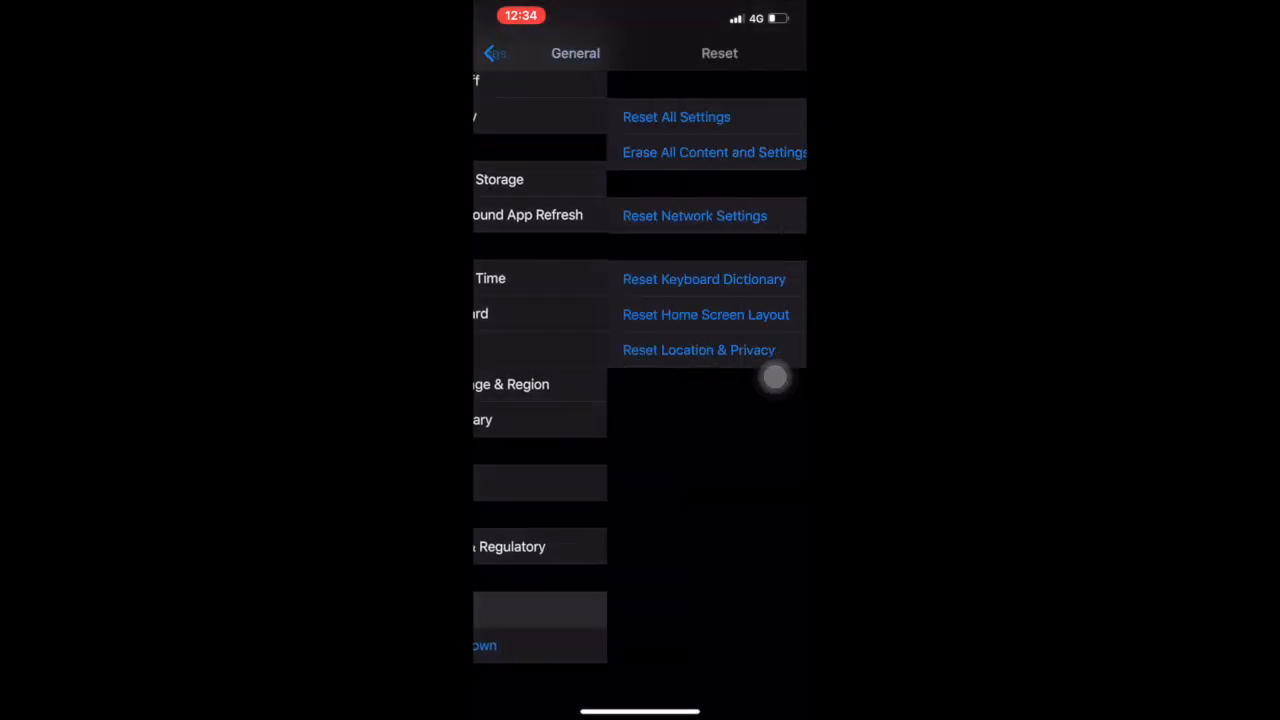